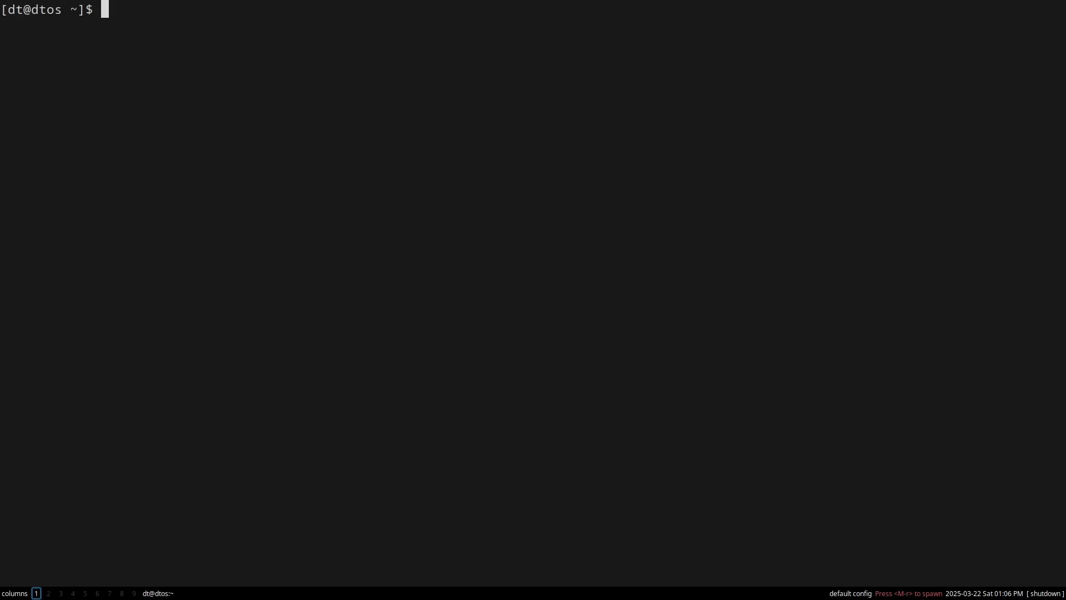
type("htop")
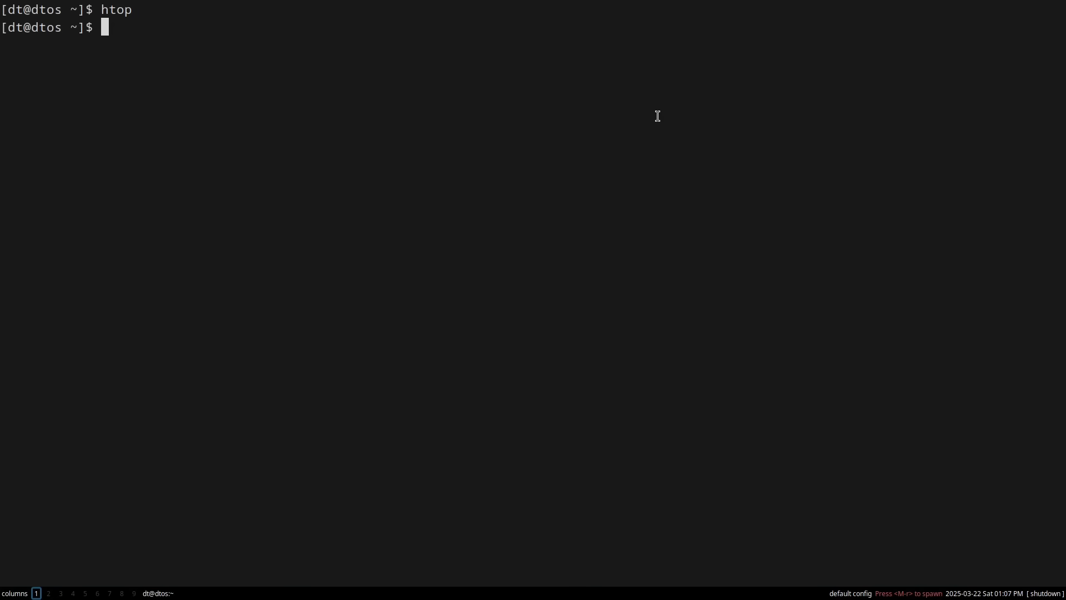
type("exit")
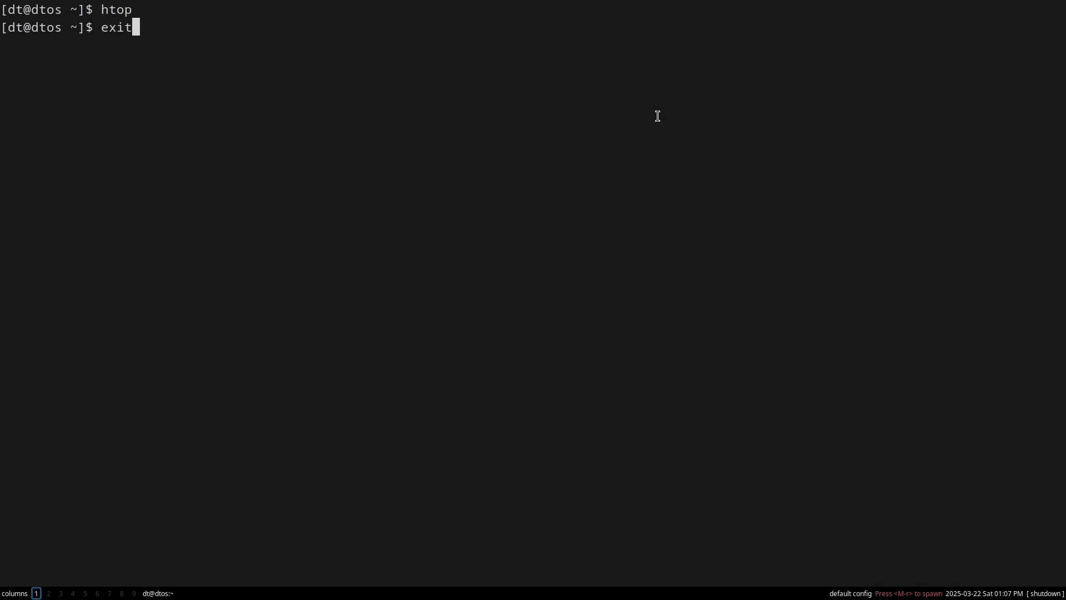